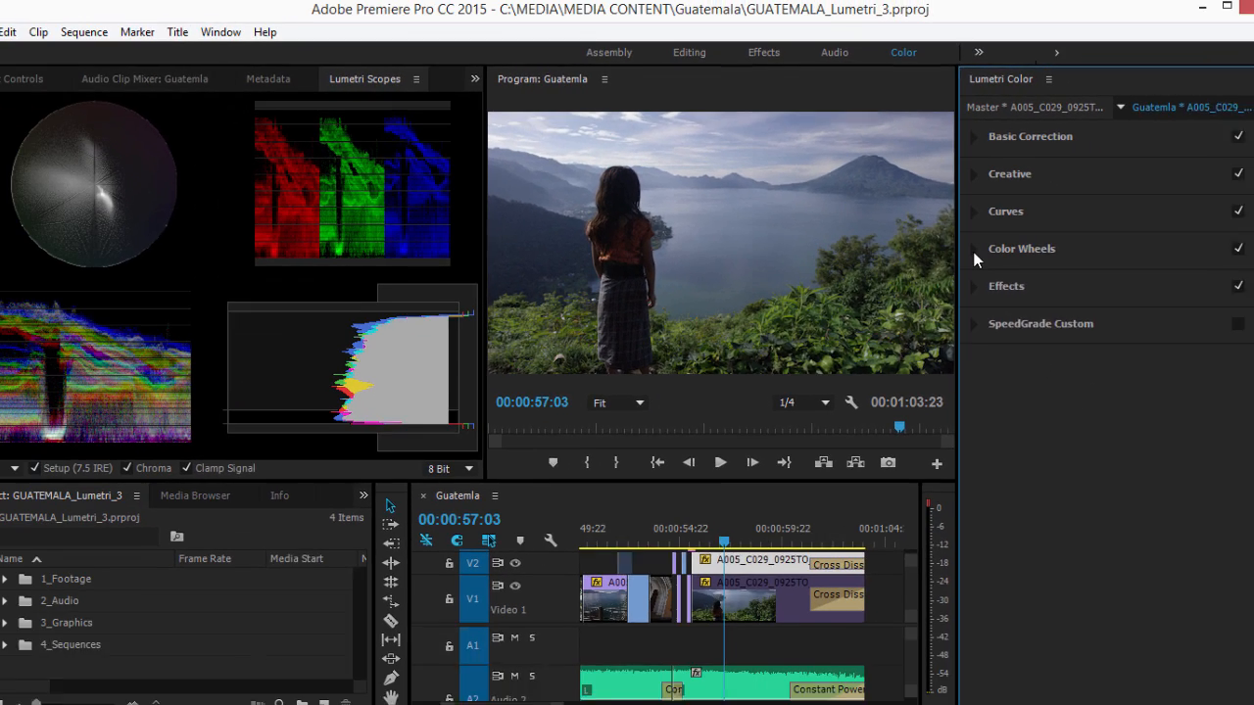
Step: Expand the Lumetri Color Wheels section to show the Shadows, Midtones and Highlights wheels
{"action": "left_click", "coordinate": [1023, 247]}
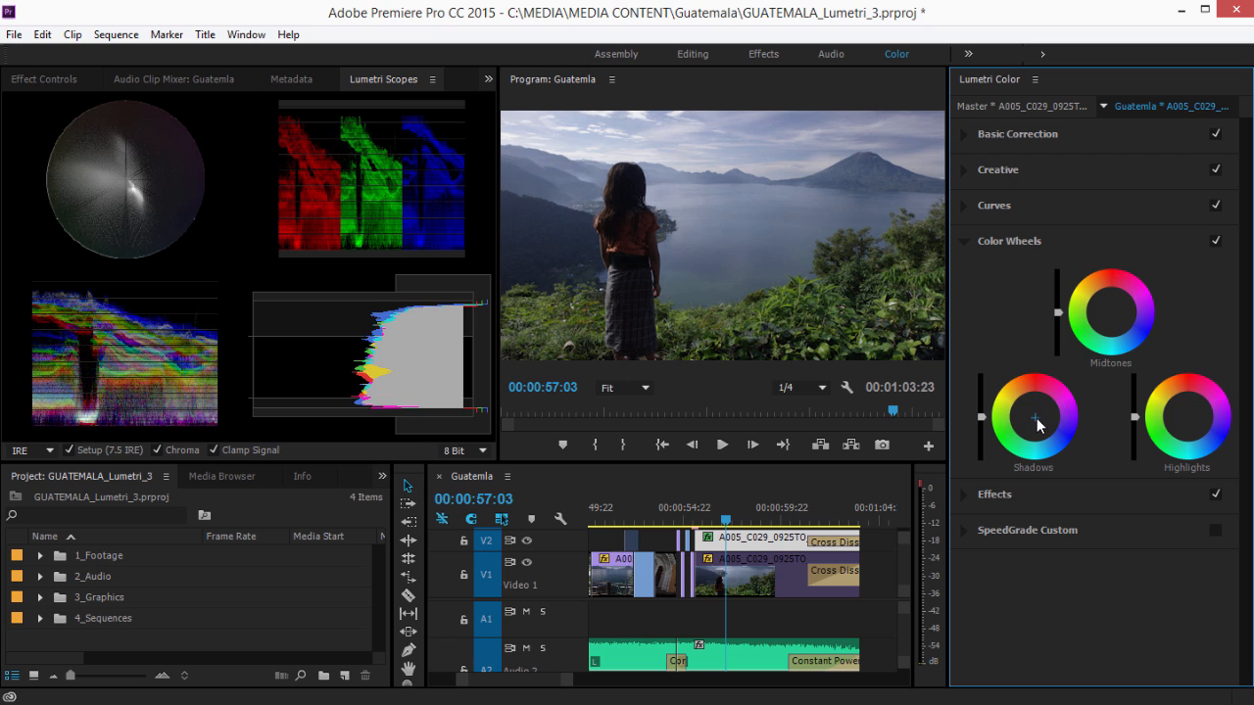
Step: Shift the Shadows wheel toward orange/yellow for a warm, golden tint
{"action": "left_click_drag", "start_coordinate": [1039, 412], "coordinate": [1043, 423]}
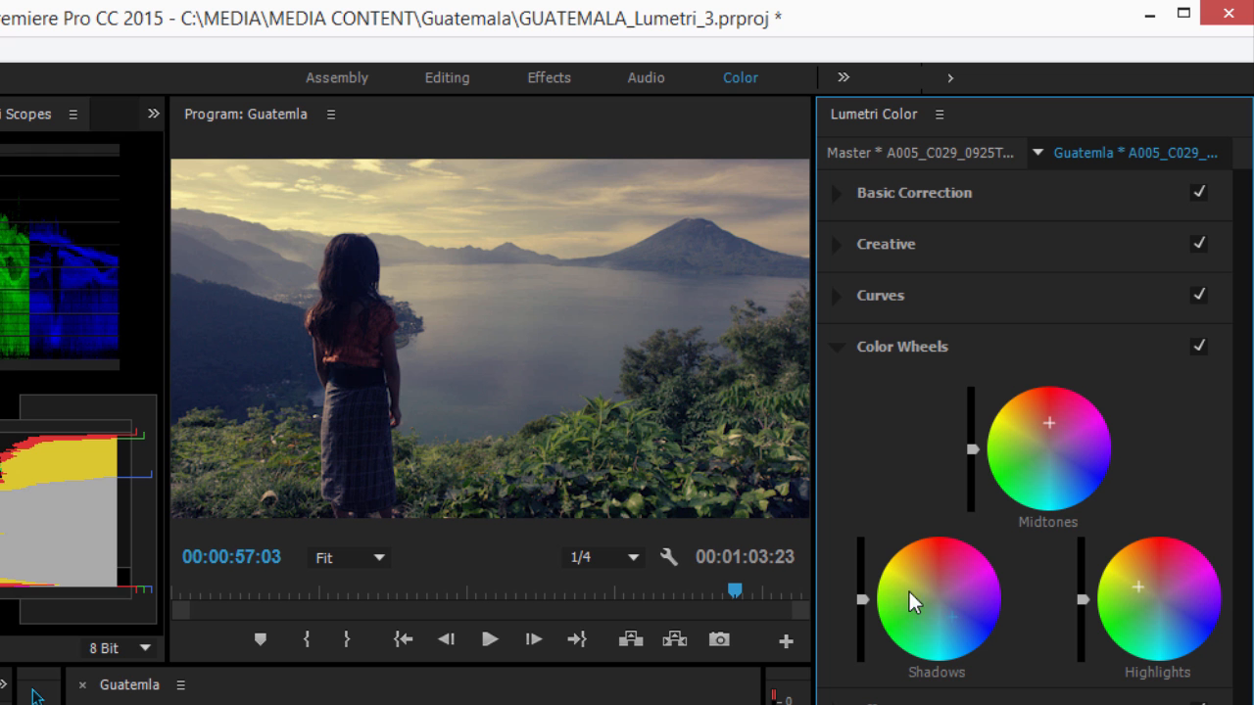
{"action": "mouse_move", "coordinate": [965, 643]}
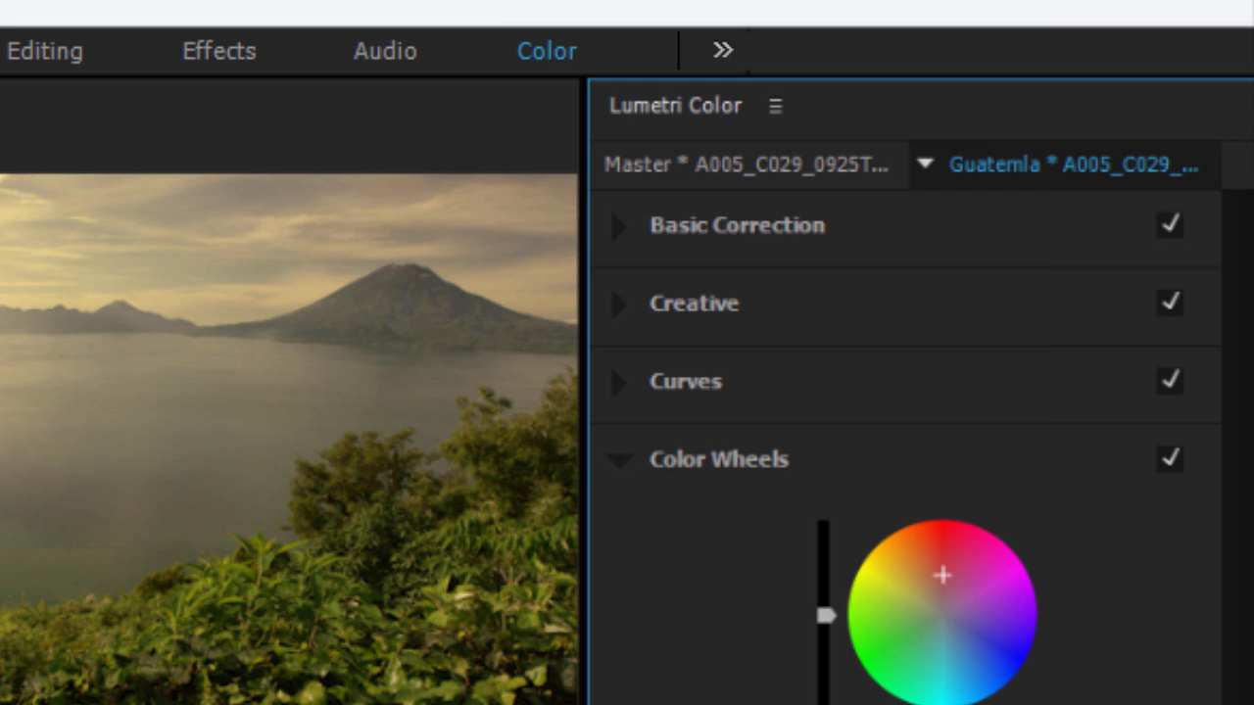
Step: Choose Save Preset from the Lumetri Color panel menu to bring up its naming dialog
{"action": "left_click", "coordinate": [776, 106]}
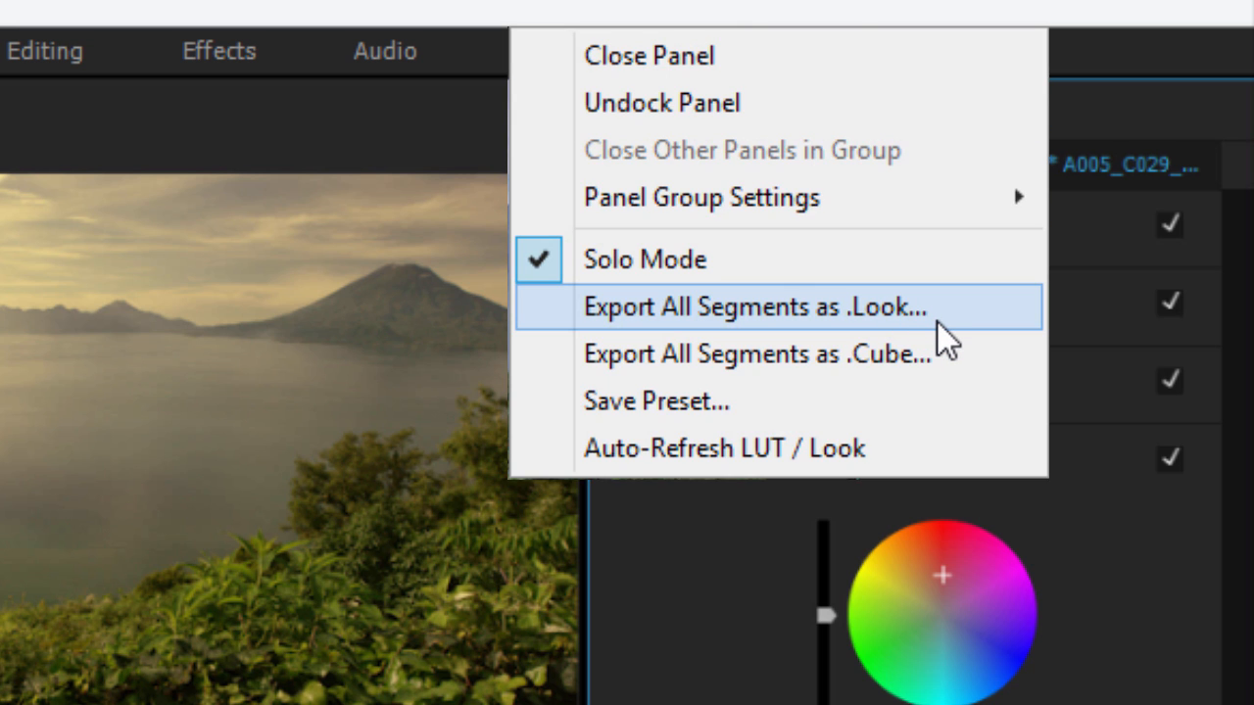
{"action": "mouse_move", "coordinate": [997, 337]}
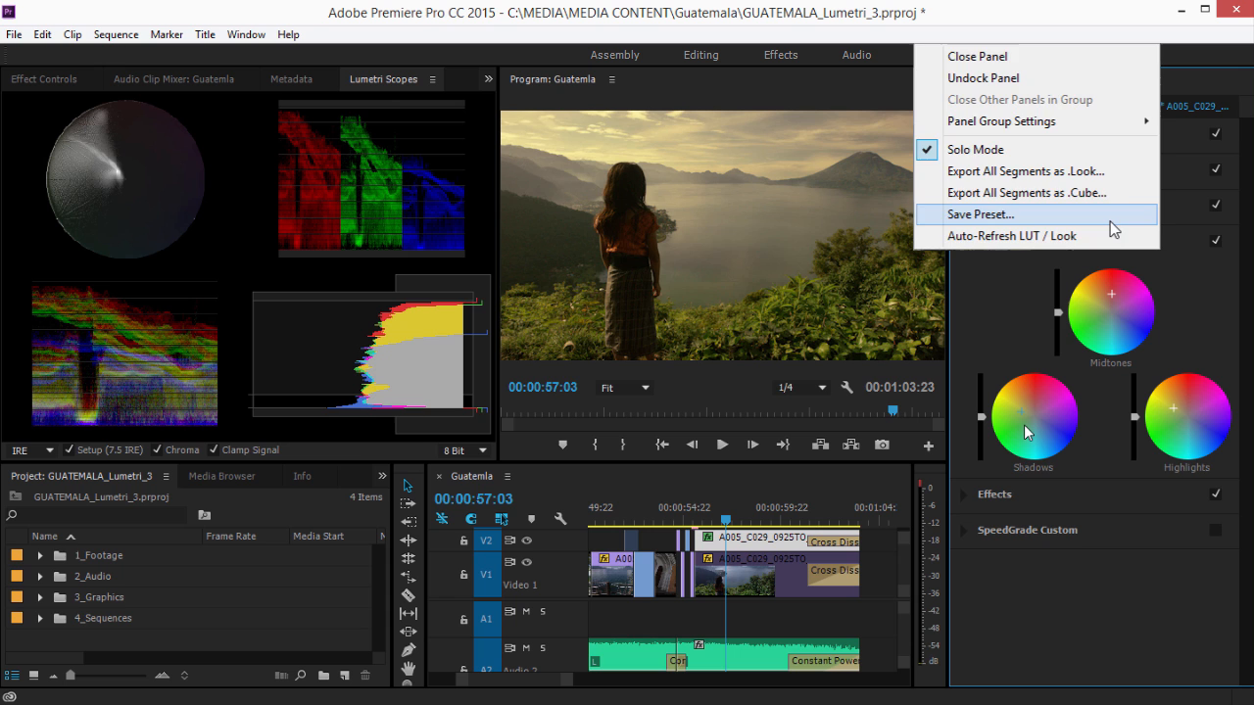
{"action": "left_click", "coordinate": [980, 214]}
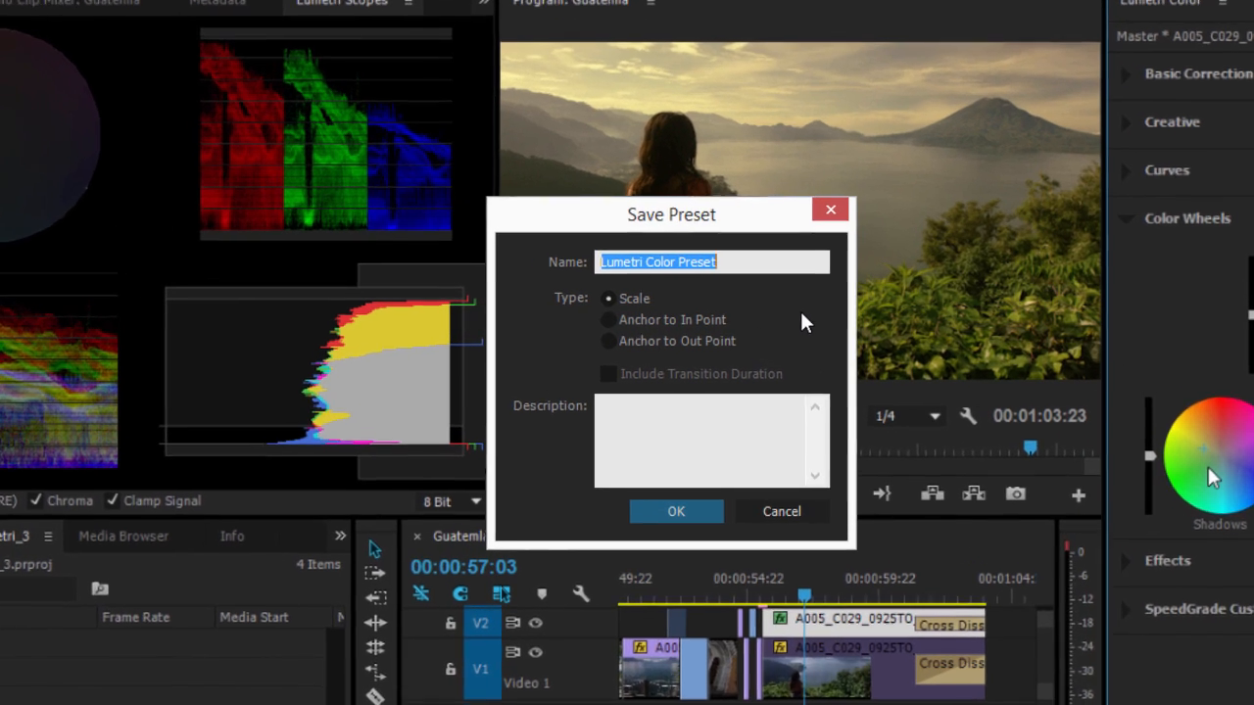